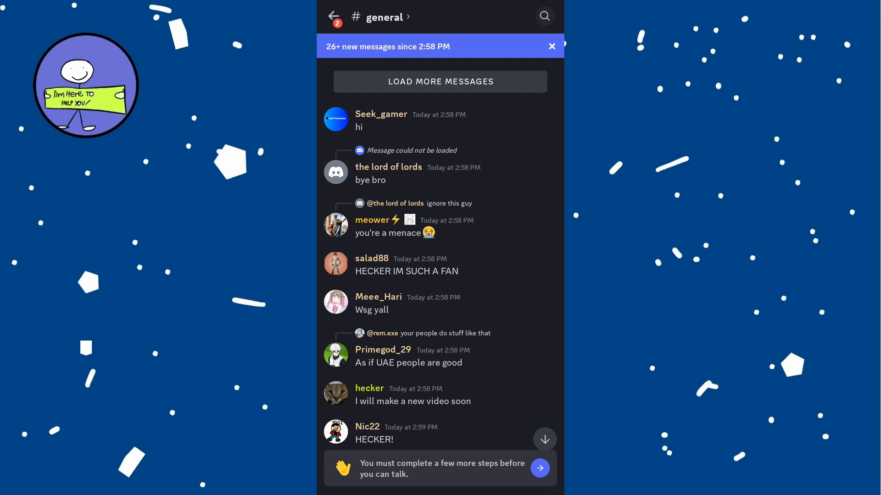
Leave the general channel chat and reach the account Settings list.
{"action": "scroll", "scroll_direction": "down", "scroll_amount": 3}
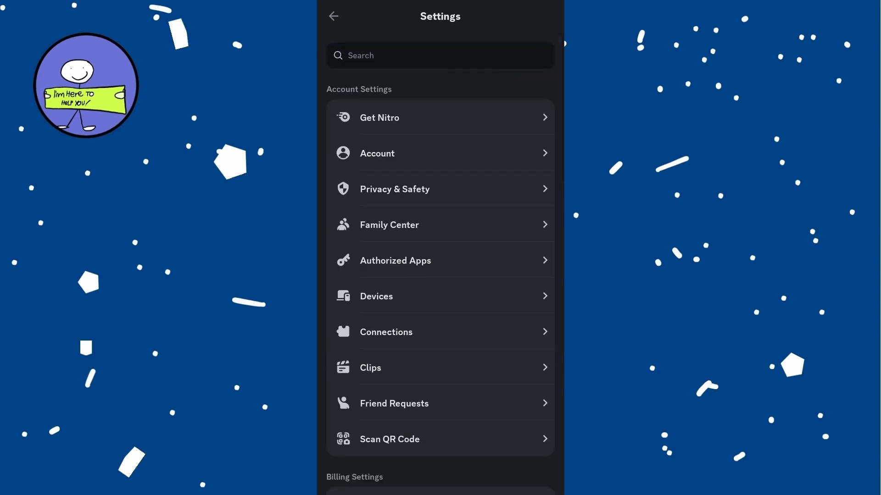
Enter Privacy & Safety and bring the 'Request all of my Data' option into view.
{"action": "left_click", "coordinate": [394, 189]}
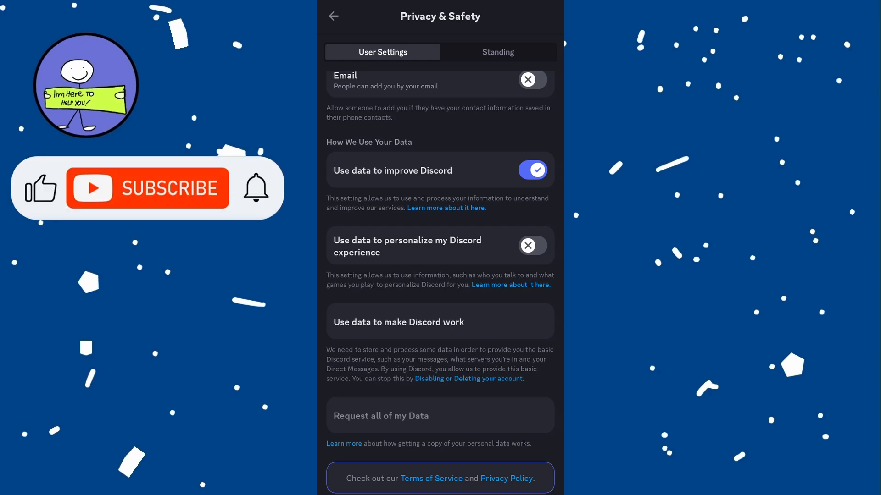
{"action": "left_click", "coordinate": [148, 188]}
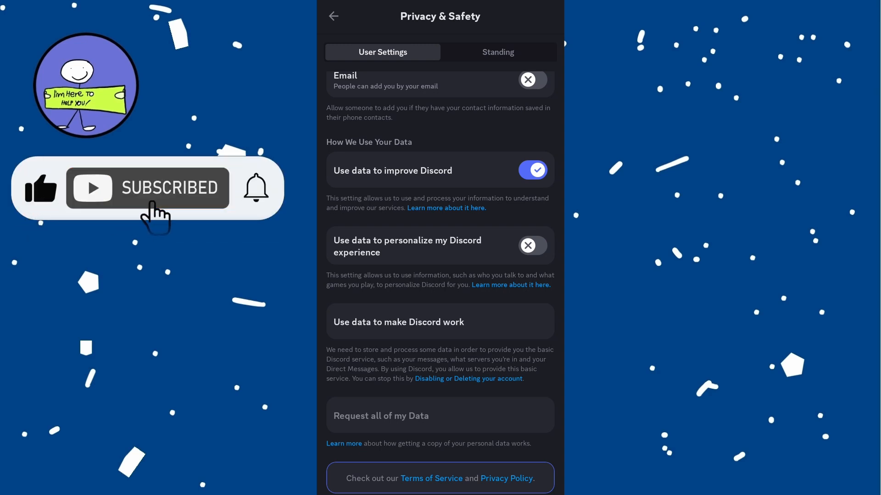